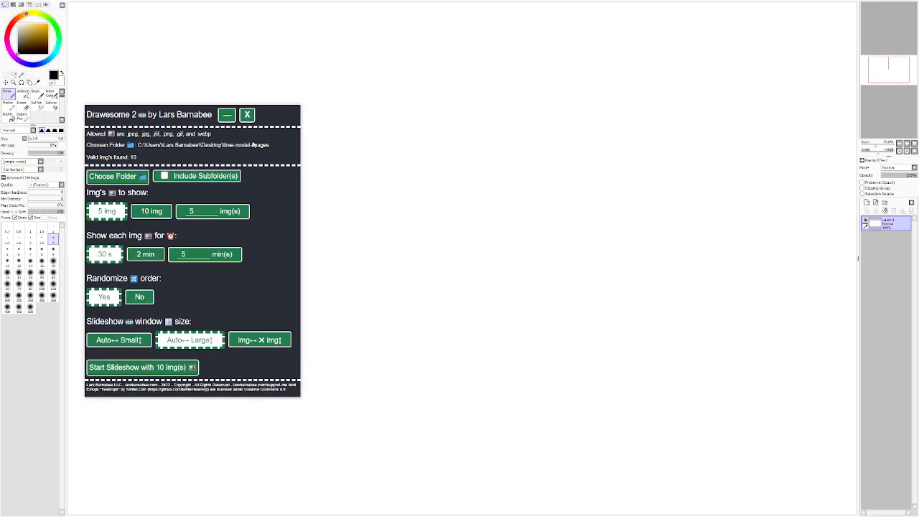
mouse_move(256, 152)
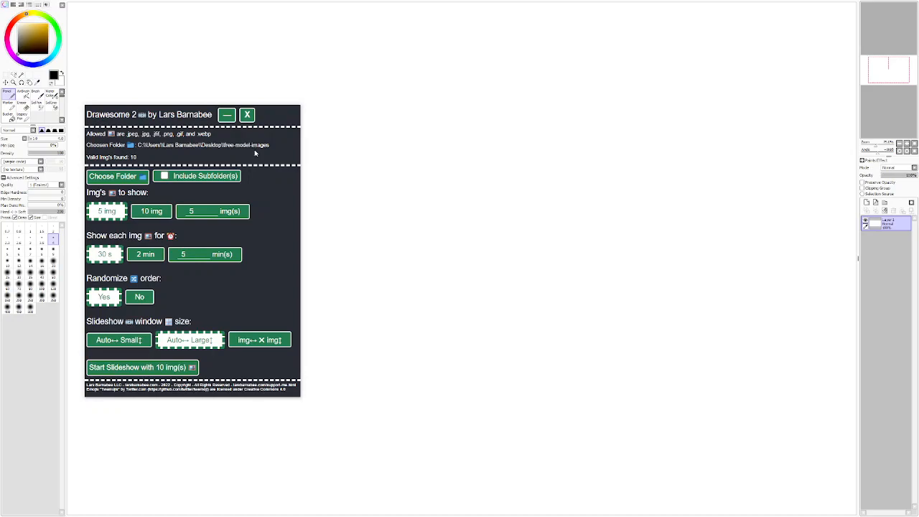
Position the slideshow settings window and start the reference image slideshow
drag(149, 115, 131, 104)
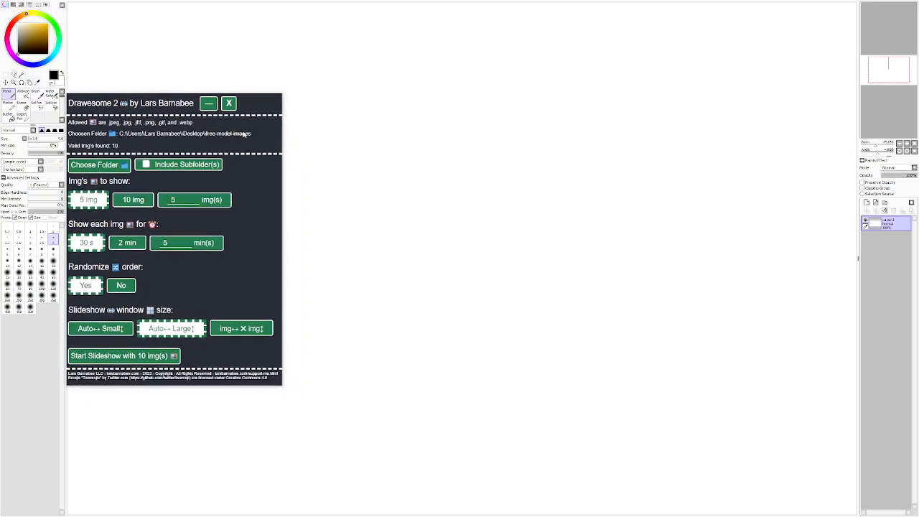
drag(131, 104, 161, 97)
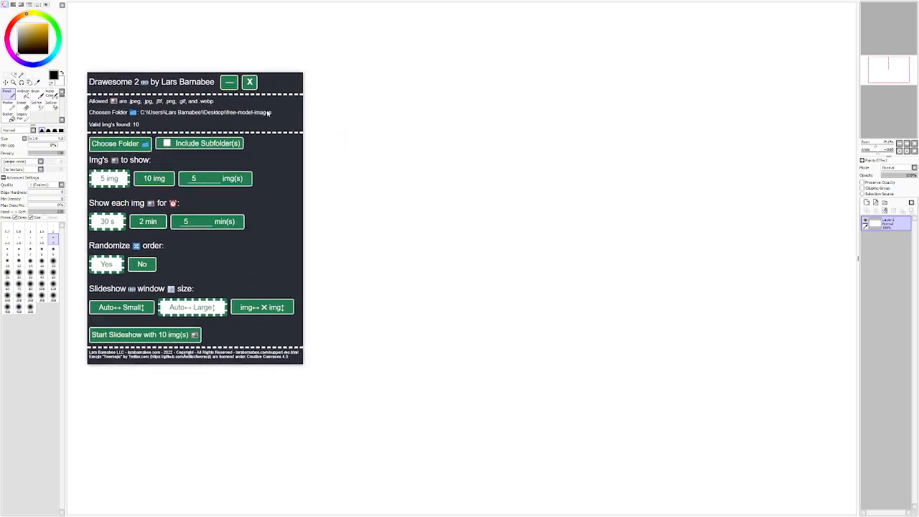
drag(151, 81, 105, 87)
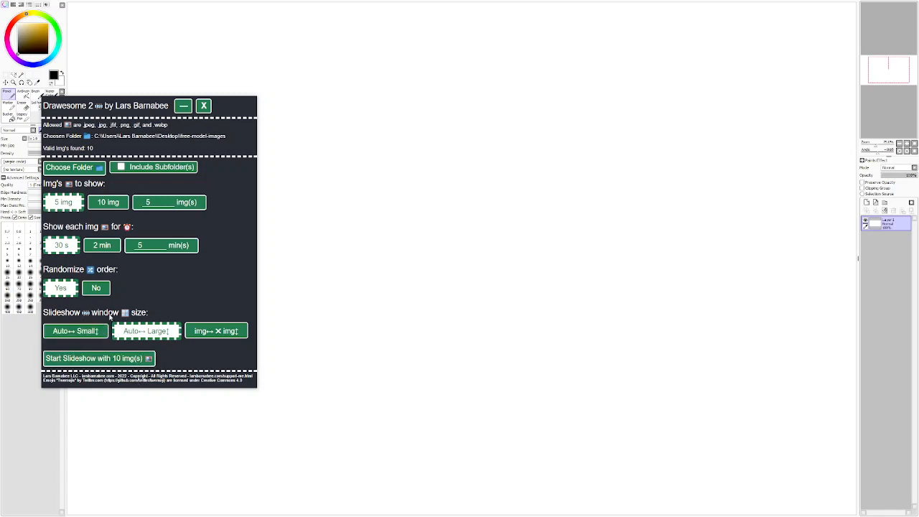
mouse_move(236, 296)
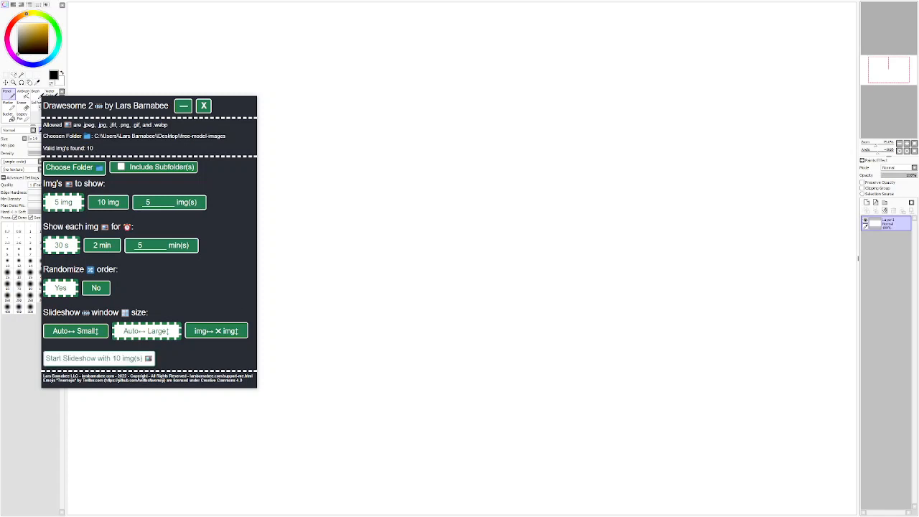
click(98, 357)
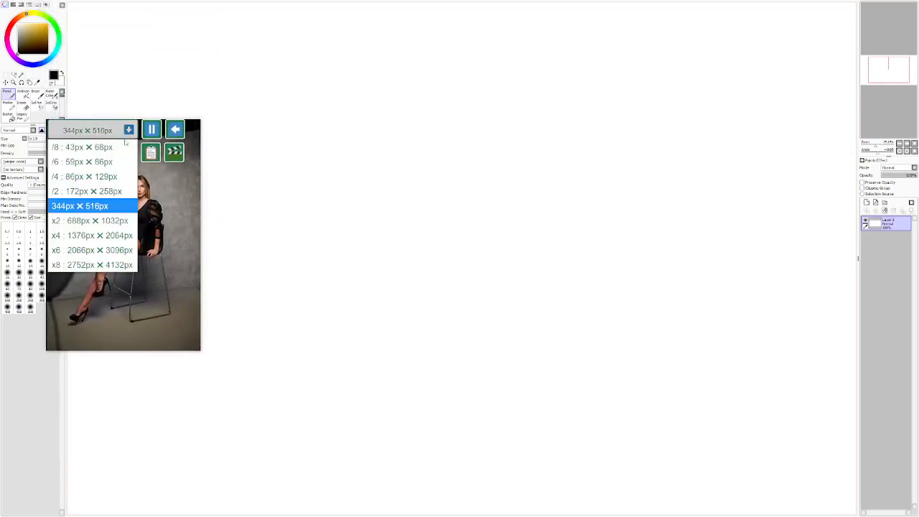
Choose a small display size for the slideshow and skip ahead to the next reference photo
click(83, 190)
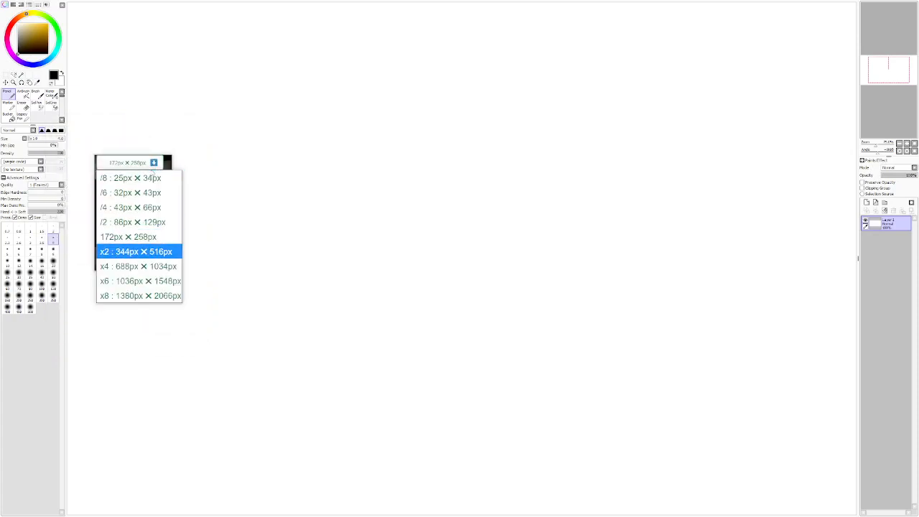
click(135, 252)
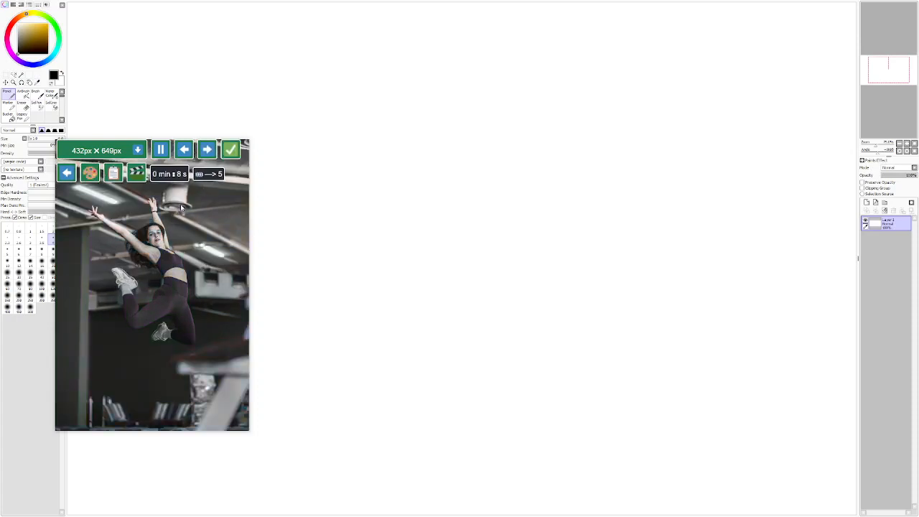
click(89, 172)
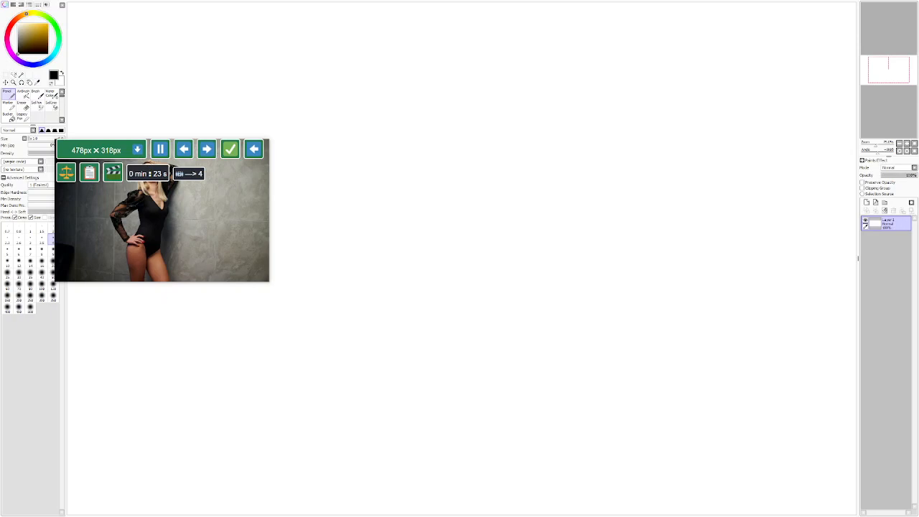
Sketch the head, jaw, neck, left shoulder and left torso-to-hip line of the figure
click(230, 148)
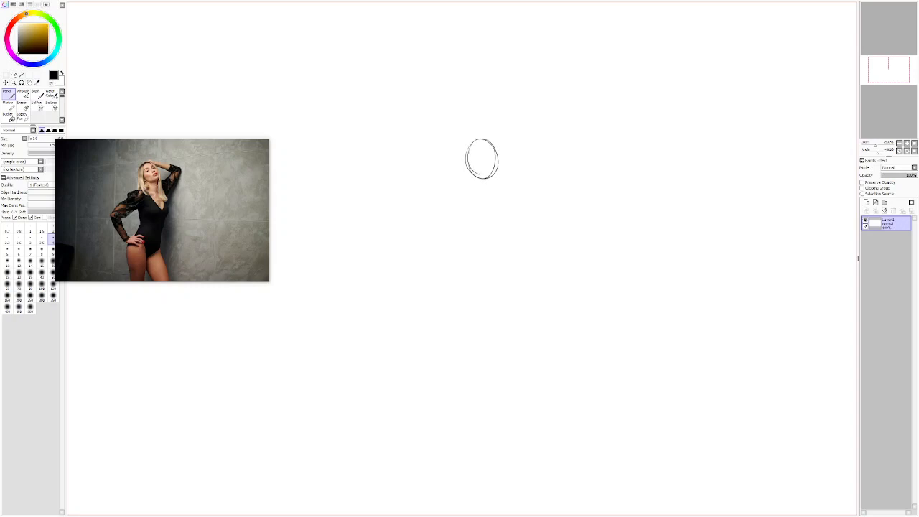
drag(496, 150, 489, 180)
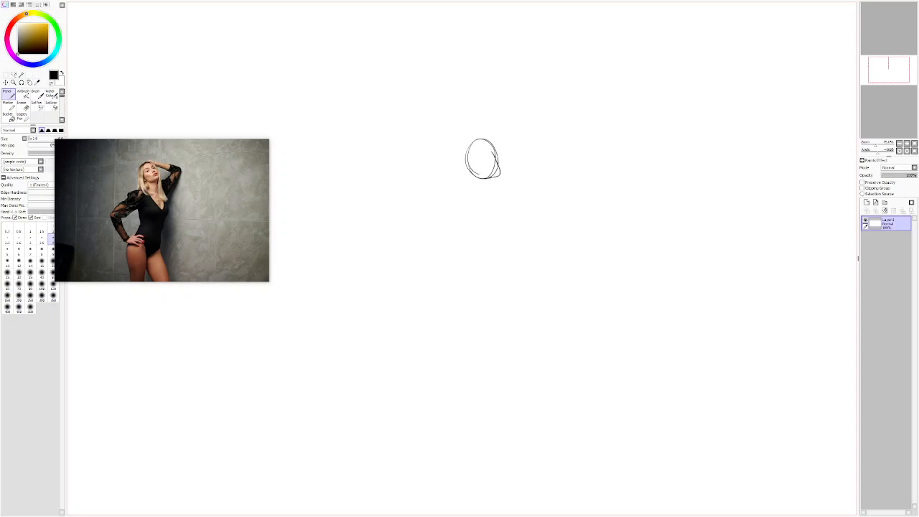
drag(477, 175, 491, 189)
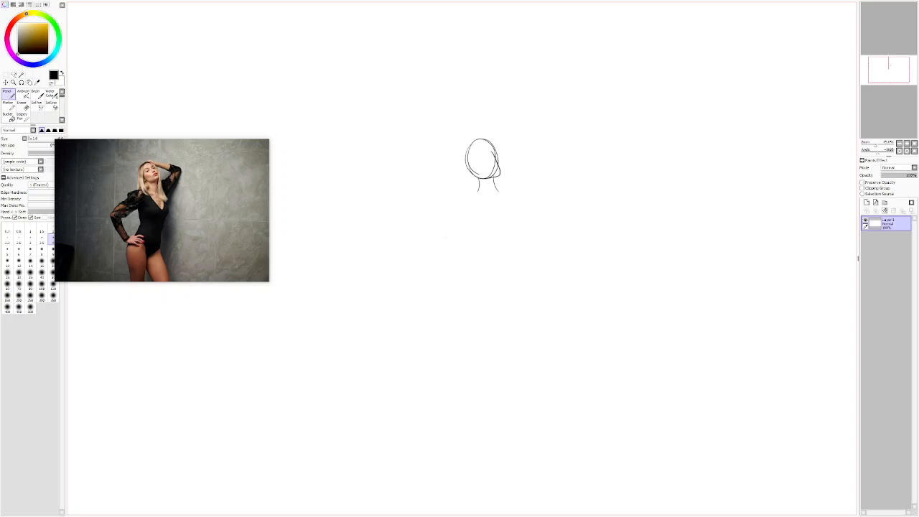
drag(467, 190, 482, 194)
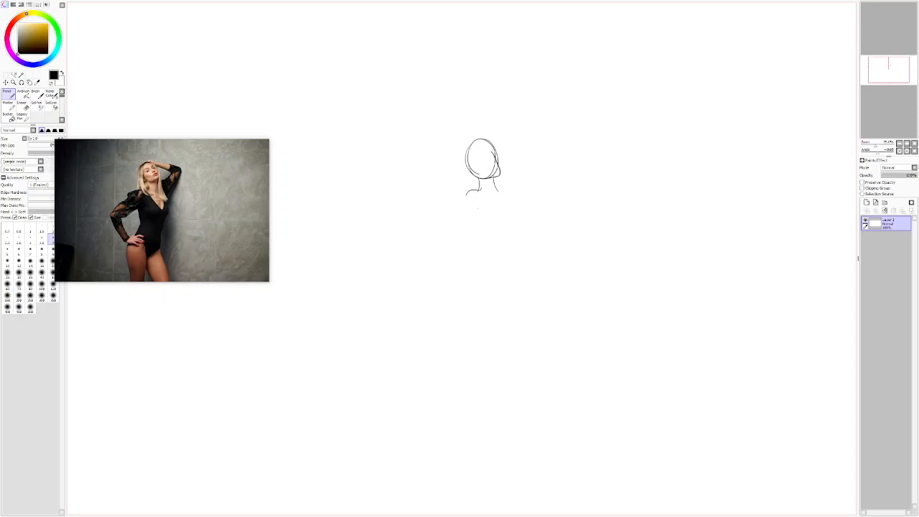
drag(480, 214, 481, 239)
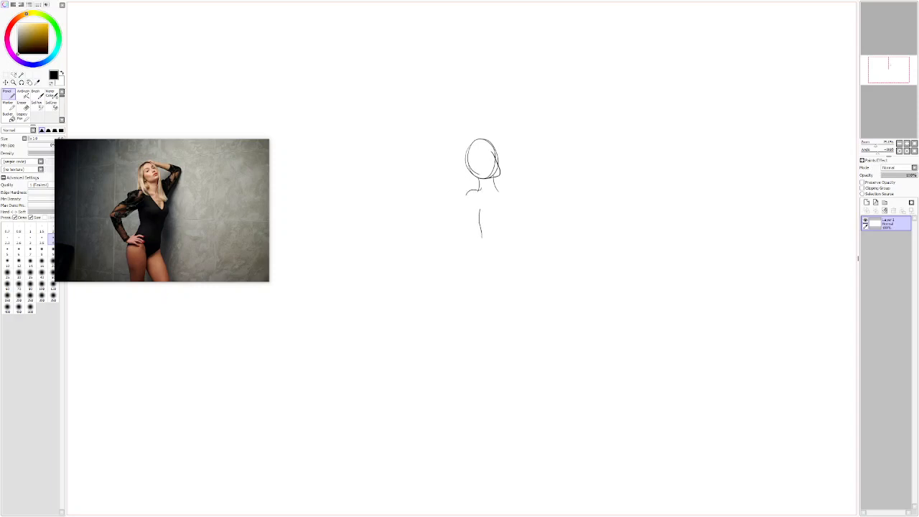
drag(467, 201, 463, 304)
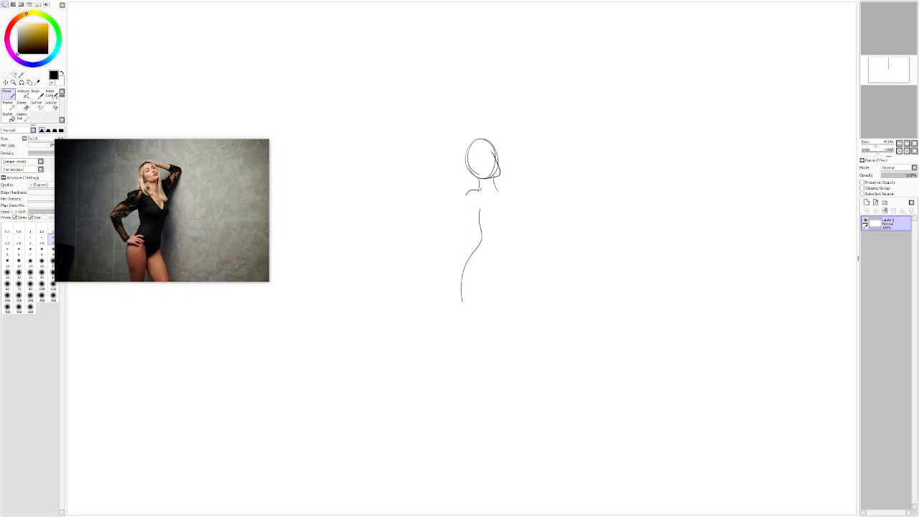
Add the right torso side, leg lines, hanging left arm and raised right arm
drag(487, 270, 490, 313)
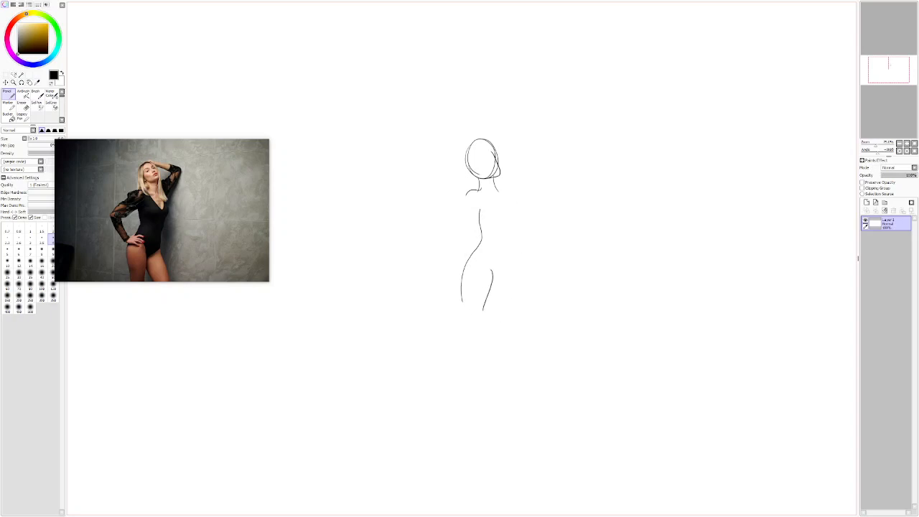
drag(492, 212, 520, 218)
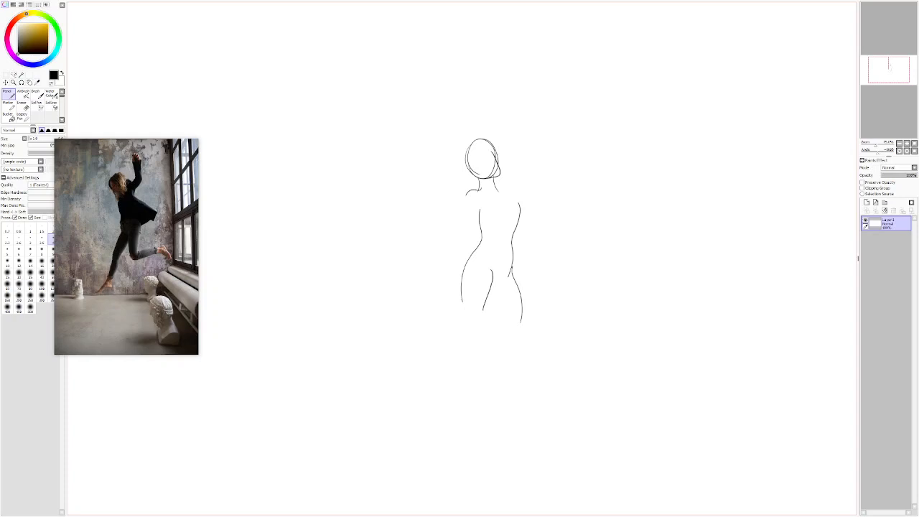
drag(496, 285, 502, 319)
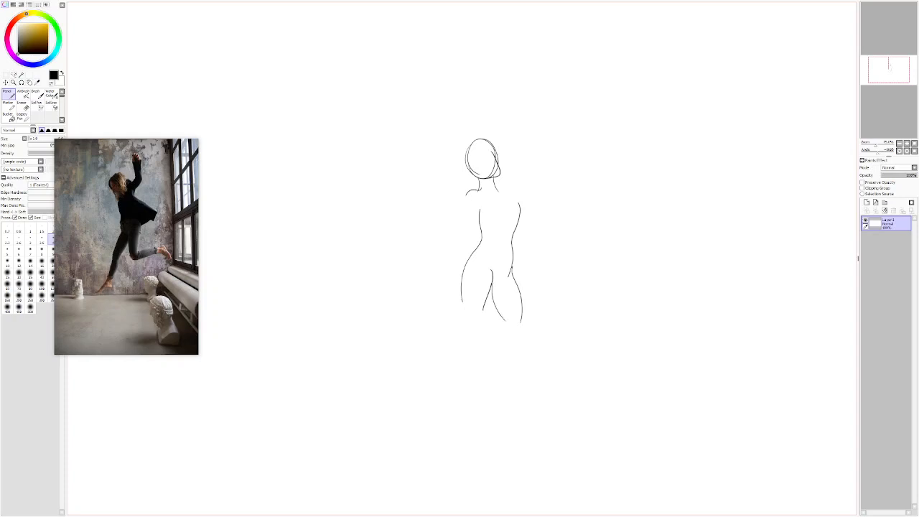
drag(467, 194, 437, 265)
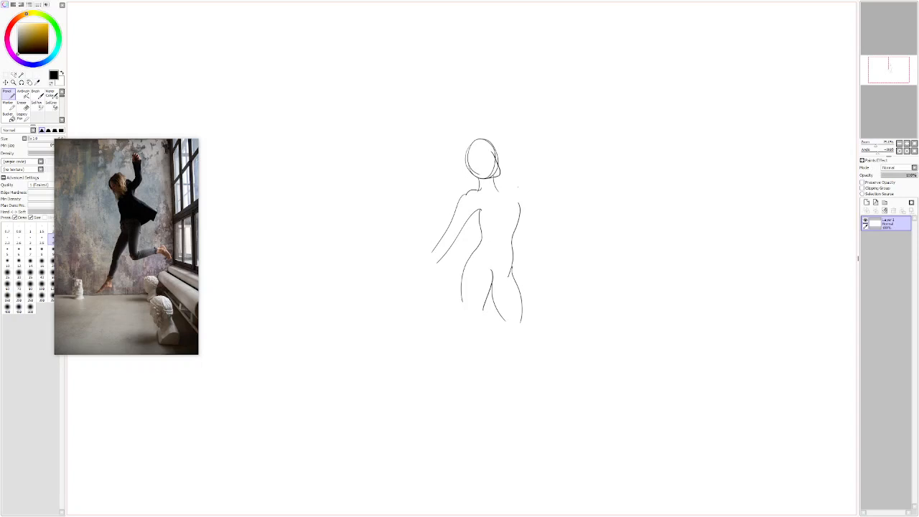
drag(503, 189, 560, 155)
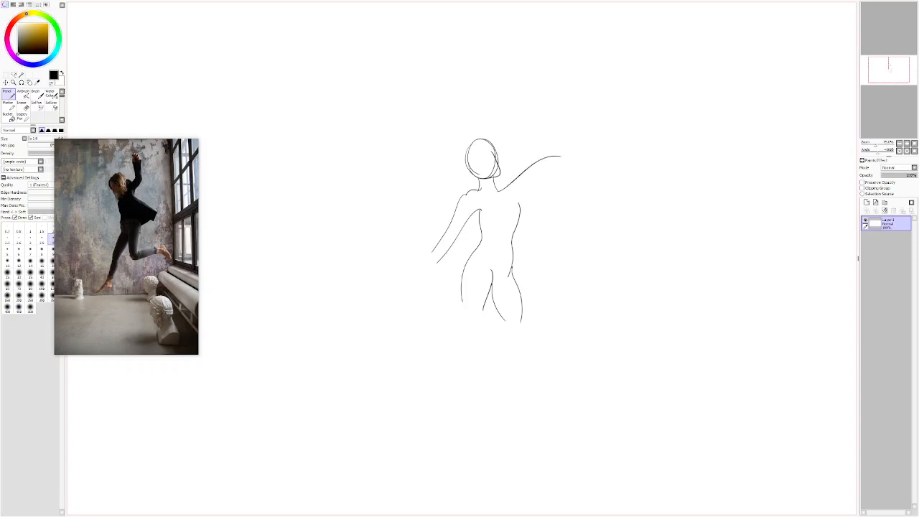